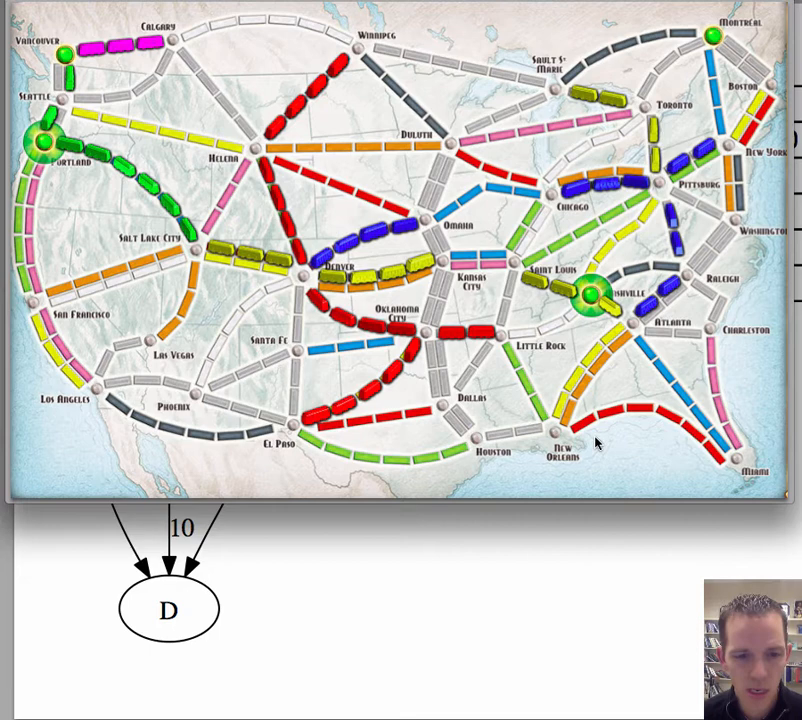
mouse_move(618, 344)
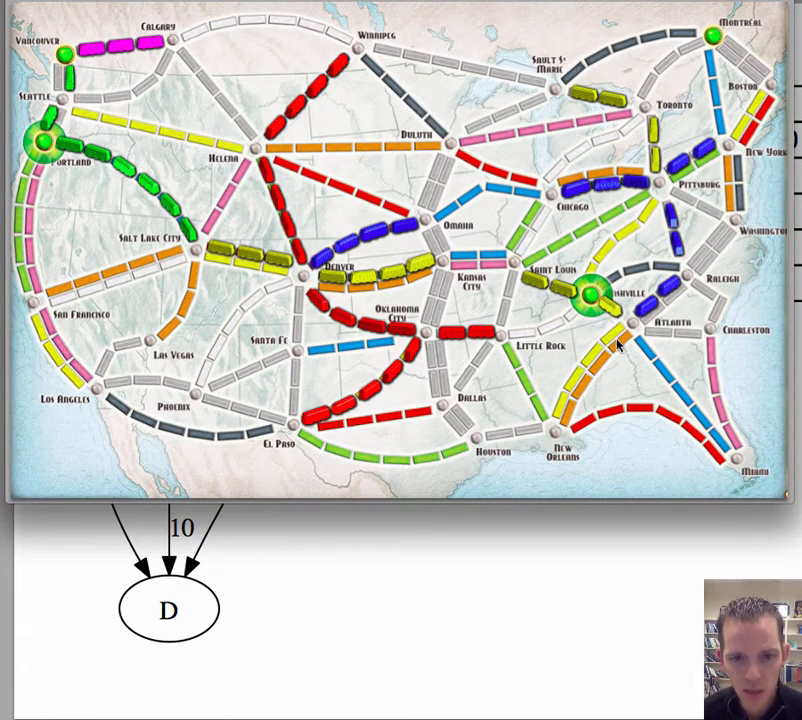
mouse_move(604, 250)
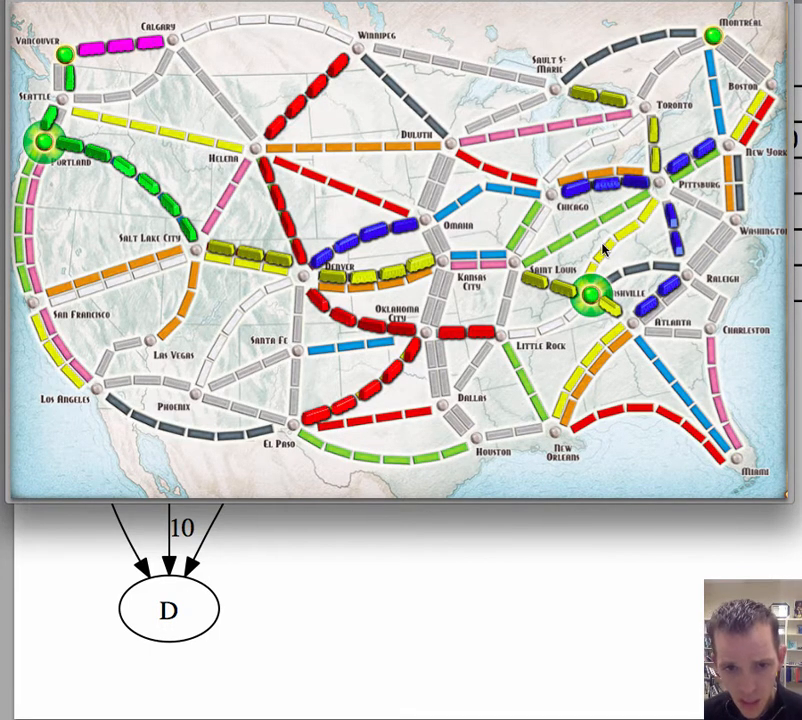
mouse_move(656, 224)
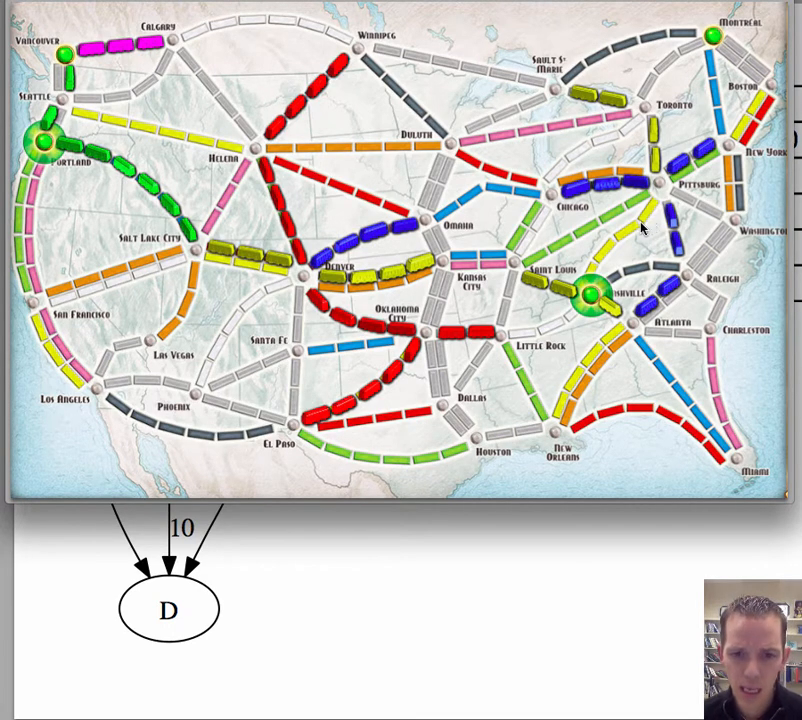
mouse_move(562, 252)
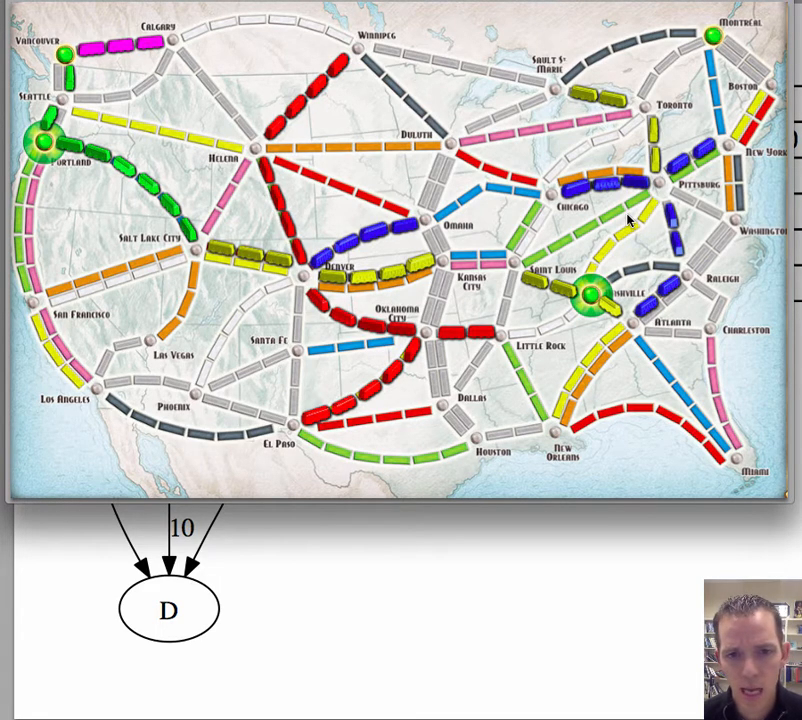
mouse_move(638, 180)
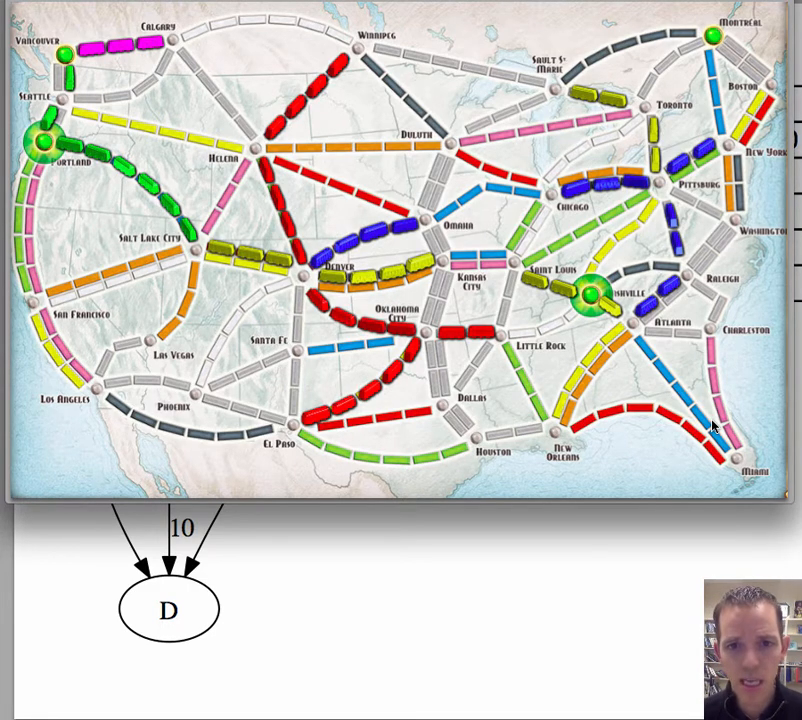
mouse_move(700, 392)
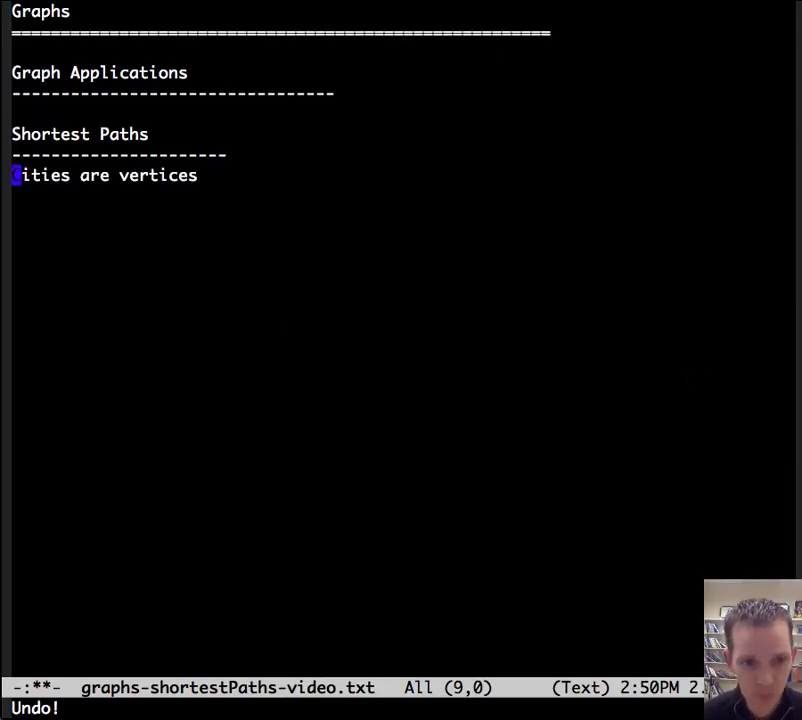
Note routes as weighted edges, then state Dijkstra's goal: shortest path from vertex 0 to all vertices
text(Routes are edge (with weights = mileage, cost or time))
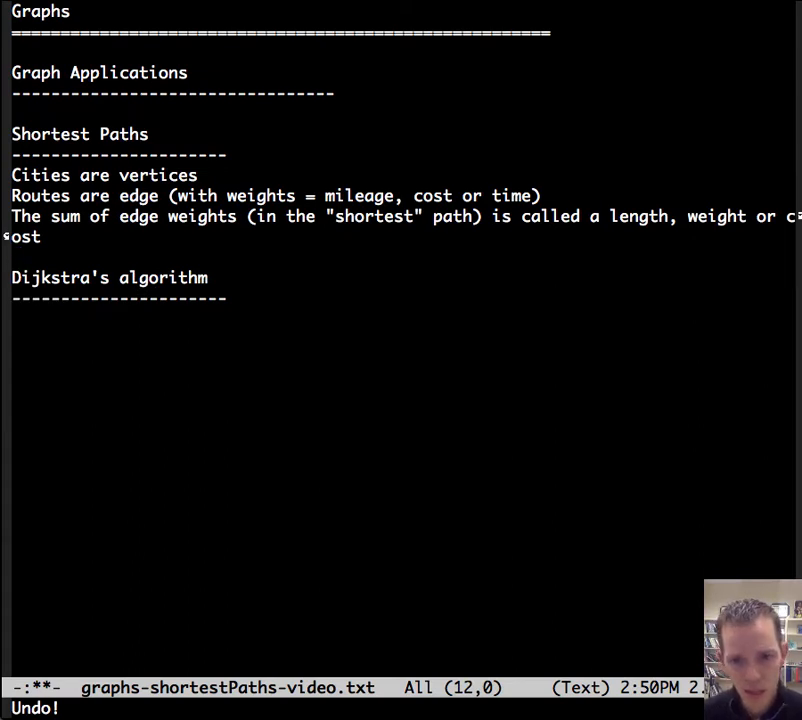
text(Find the shortest path between vertex 0 and all other vertices)
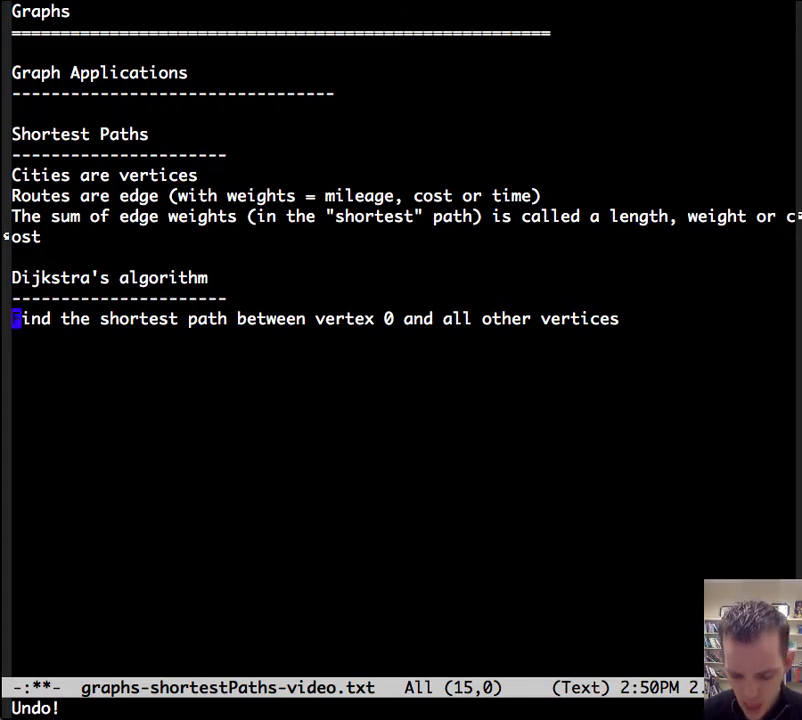
Write the Uses list: set vertexSet, array weights, with weights[v] as the shortest path from vertex 0 through vertexSet
text(Uses)
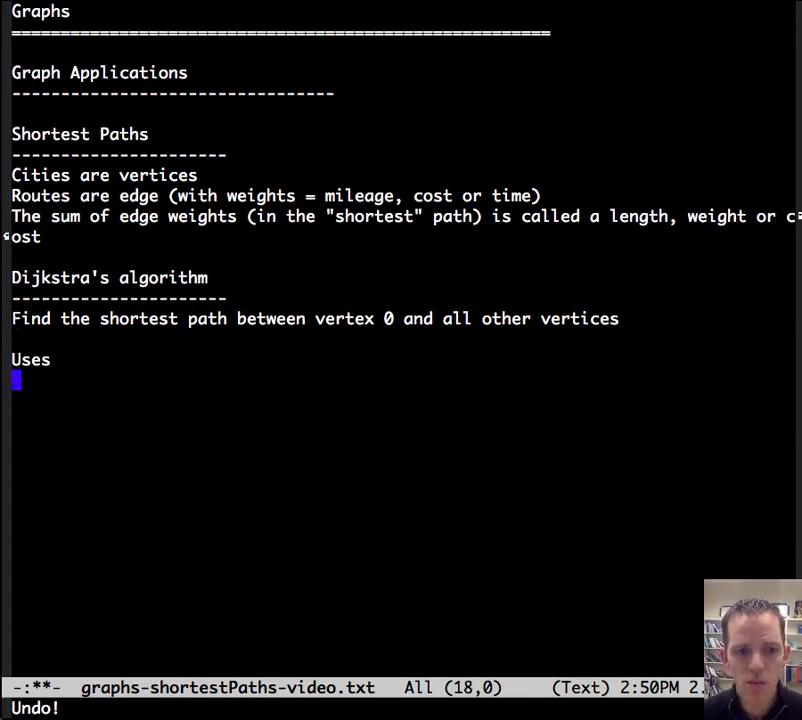
text(+ set: vertexSet)
click(94, 400)
text(+ array: weights)
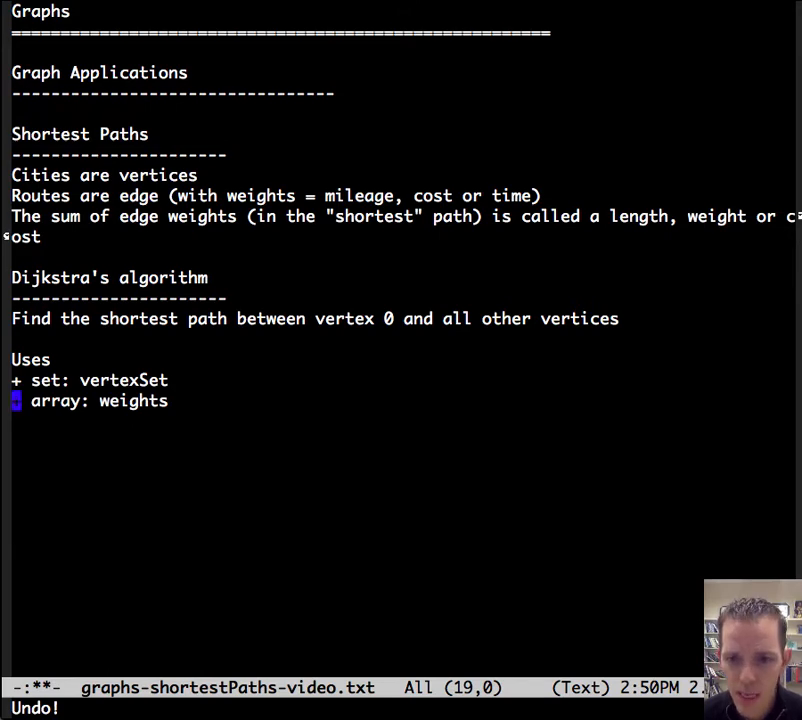
text(* weights[v] = shortest (cheapest, fastest) path from vertex 0 to v that passes through vertices in vertexSet)
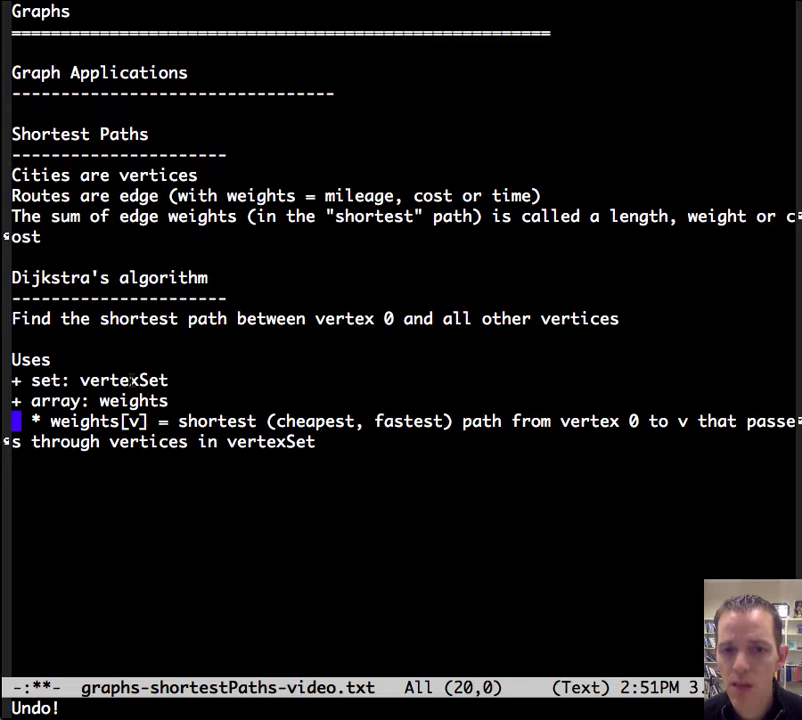
mouse_move(180, 386)
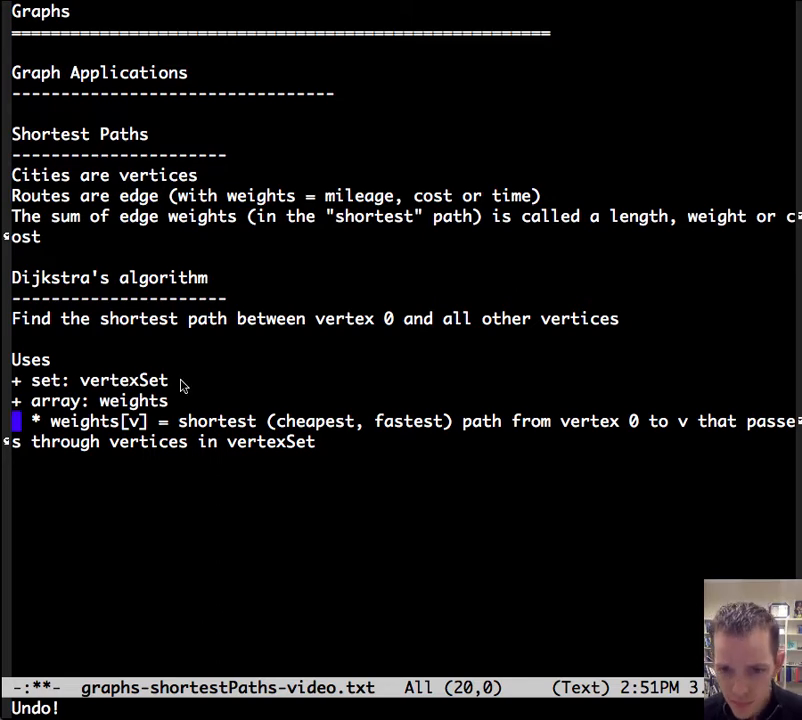
mouse_move(256, 382)
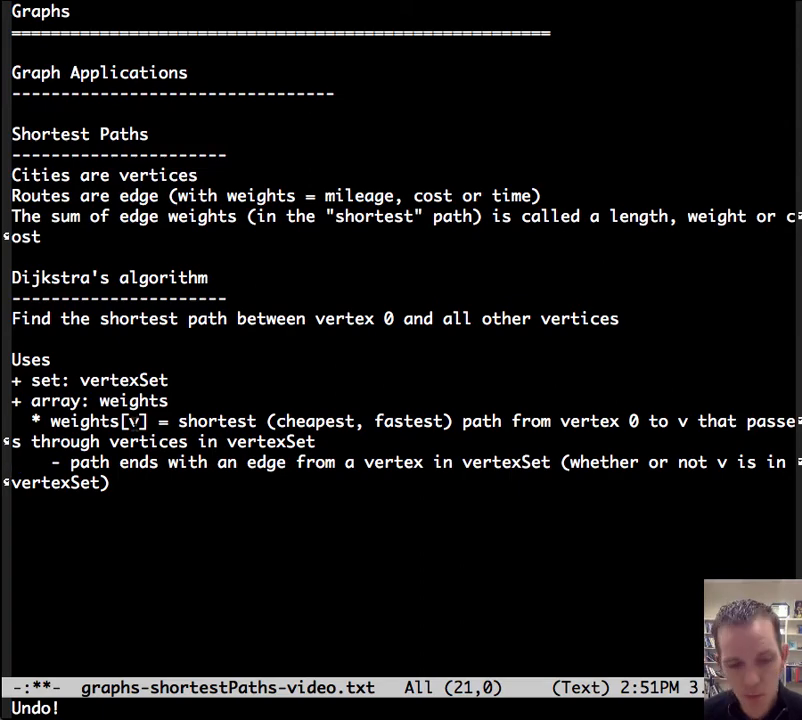
Write the Initialize notes: vertexSet has only vertex 0 and weights[v] = matrix[0][v] for each v
text(Initialize:)
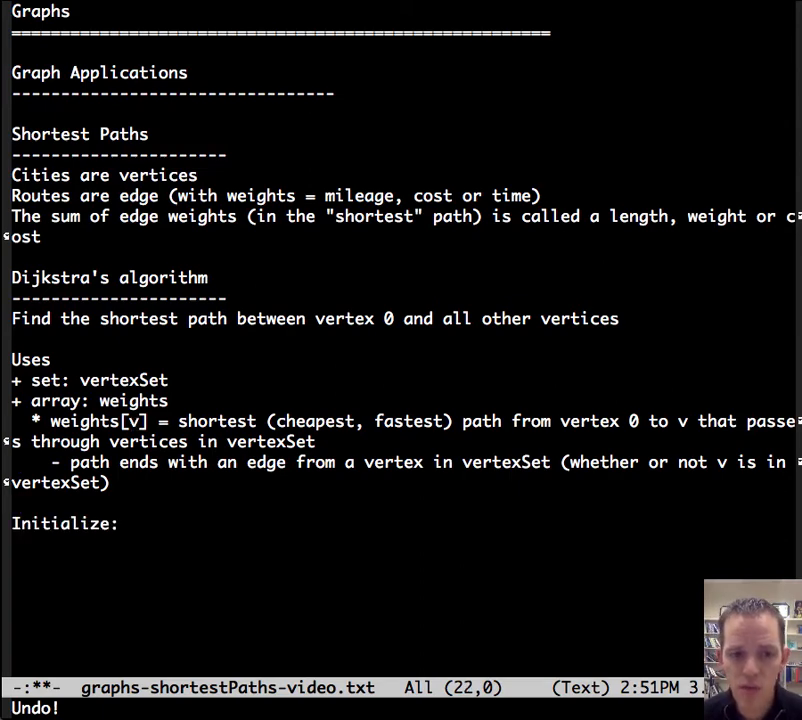
text(vertexSet has only vertex 0)
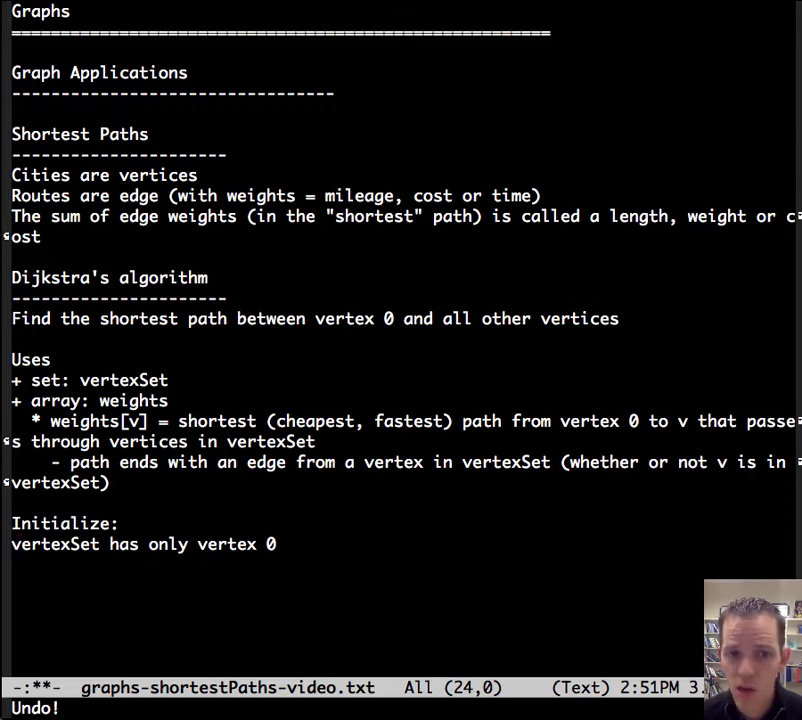
text(weights[v] = matrix[0][v] (for each v in the graph))
text(dijkstrasShortestPath(Graph g, Array am){)
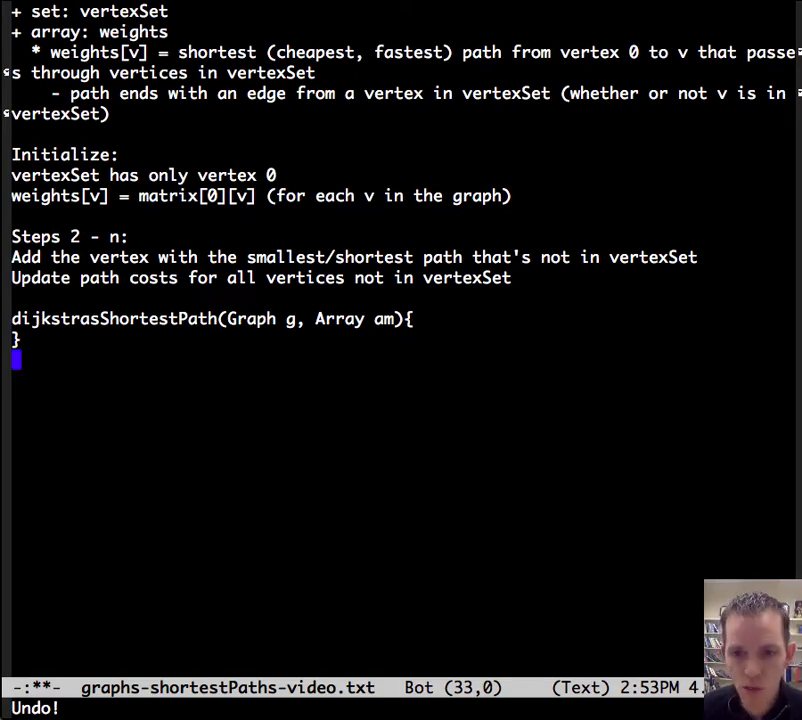
Write step 1: make vertexSet, add vertex 0, n = number of vertices, weights[v] = am[0][v]
text(// step 1: initialize)
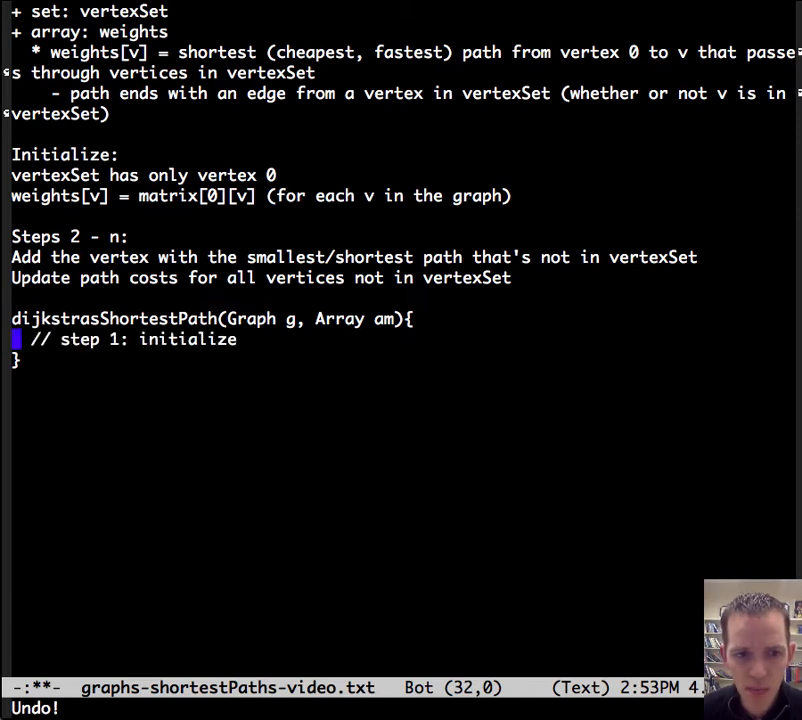
text(Make set vertexSet)
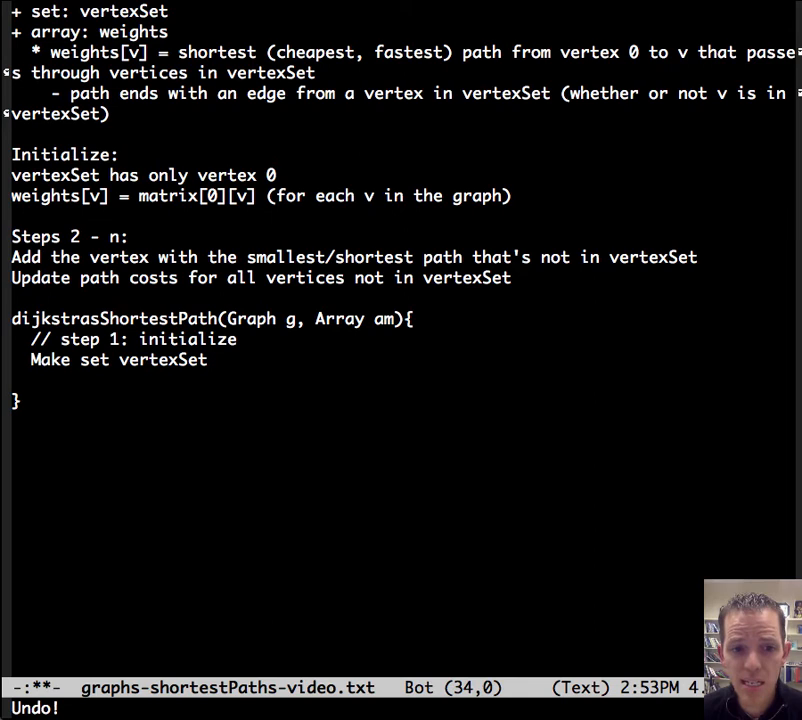
text(Add Vertex 0 to vertexSet)
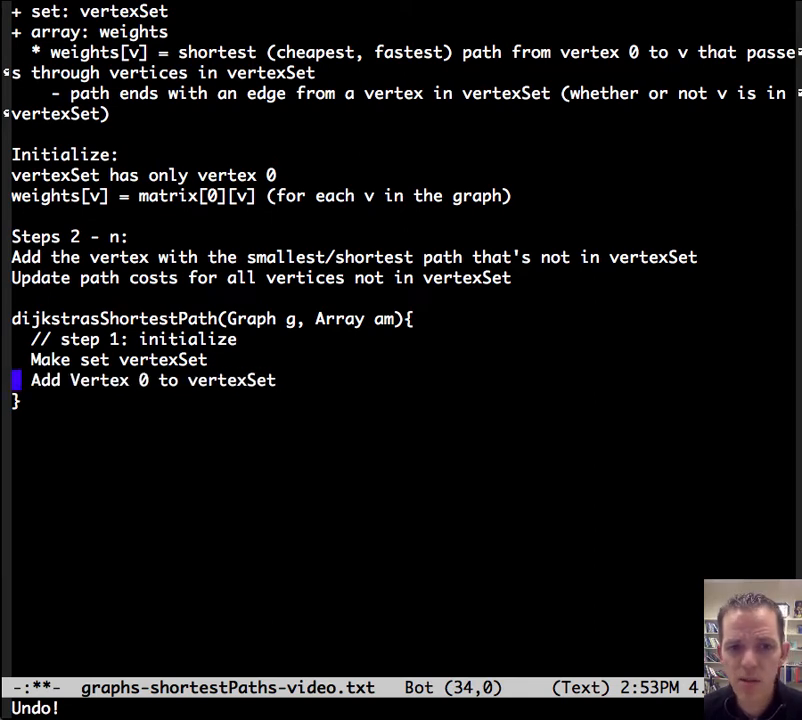
text(n = number of vertices in g)
text(for( v = 0 through n - 1){)
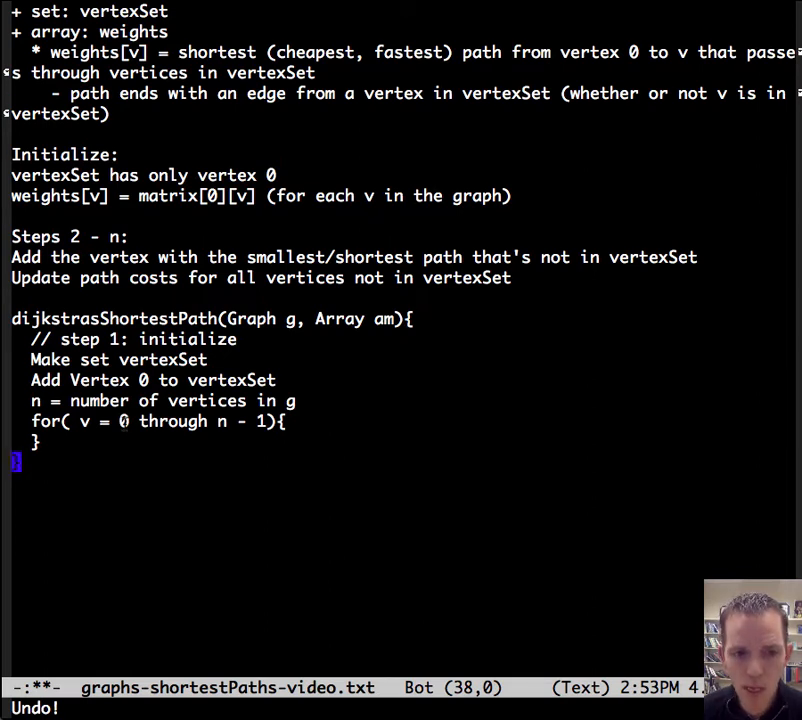
key(Return)
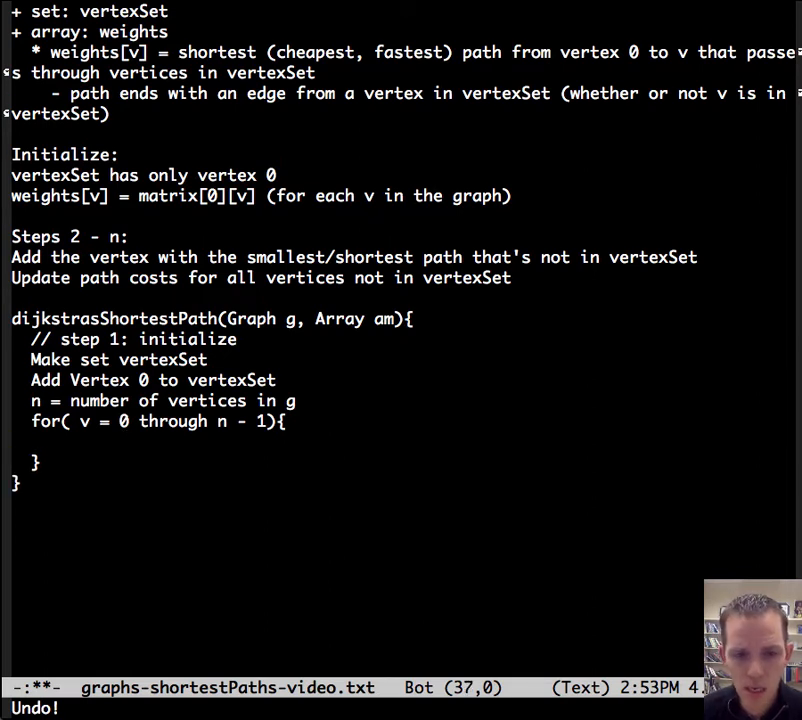
text(weights[v] = am[0][v])
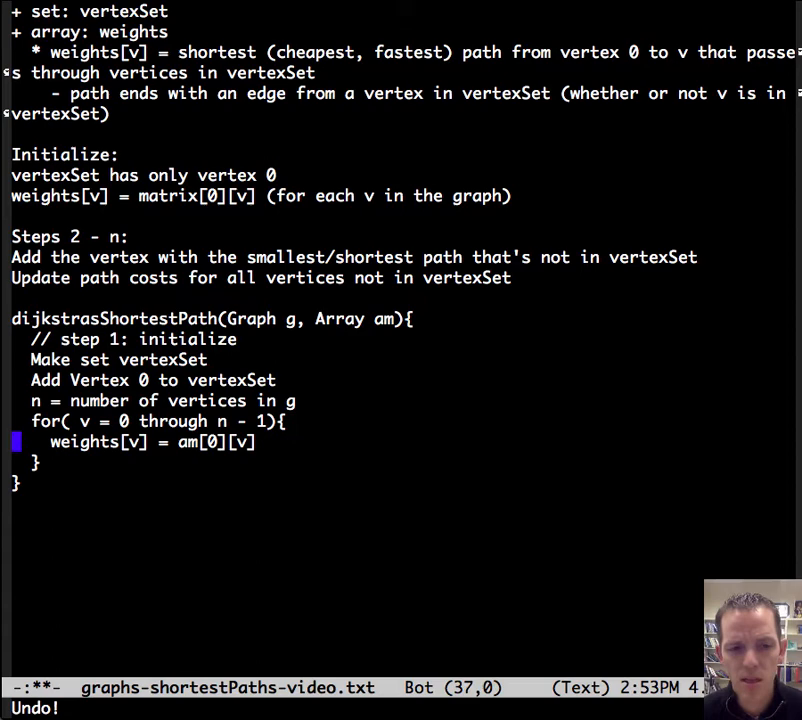
Write step 2: loop step 2 through n, add v to vertexSet, relax weights[u] when weights[v] + am[v][u] is smaller
text(// step 2)
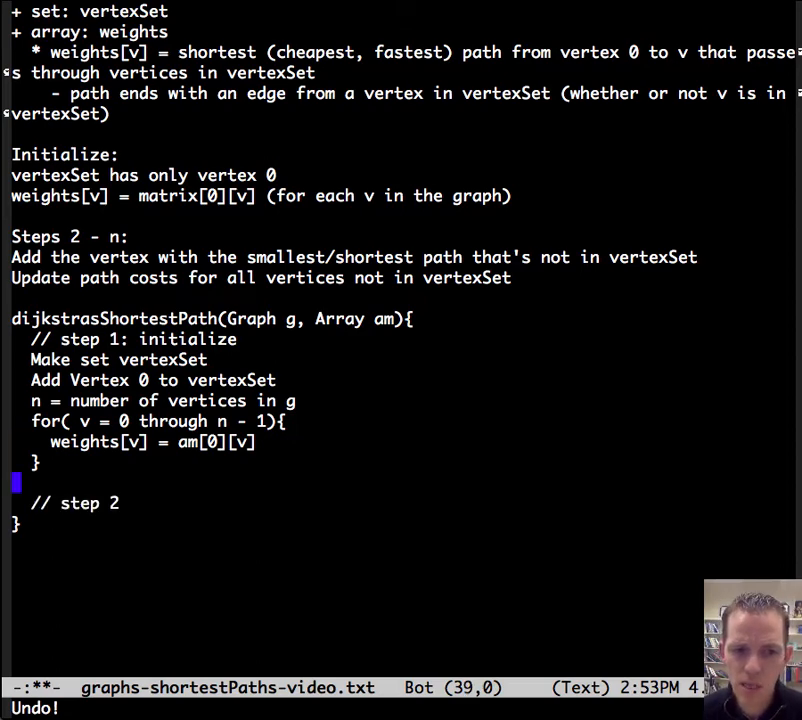
text(for( step = 2 through n){)
text(Find smallest weights[v] where v is not in vertexSet)
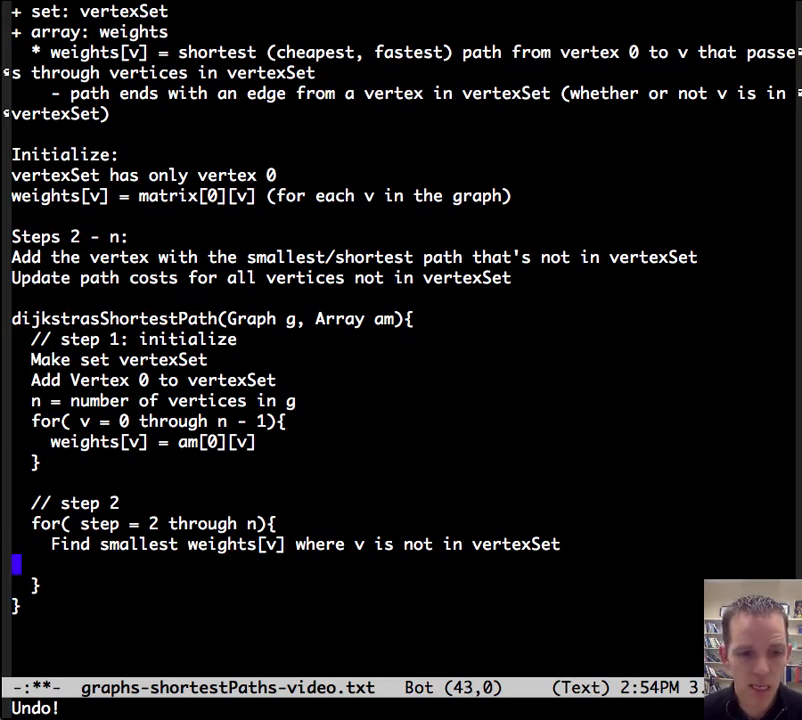
text(Add v to vertexSet)
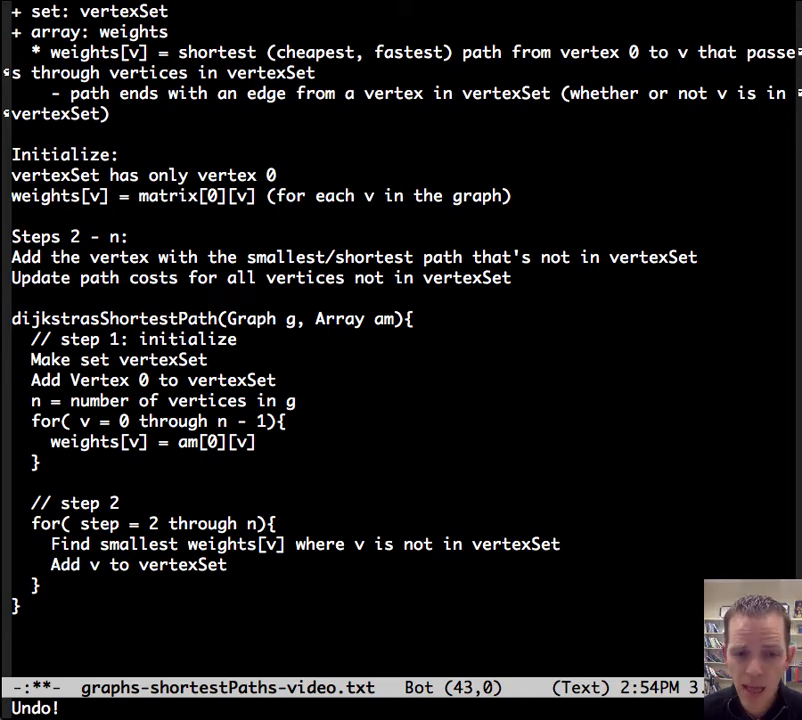
text(for( all Vertex u not in vertexSet){)
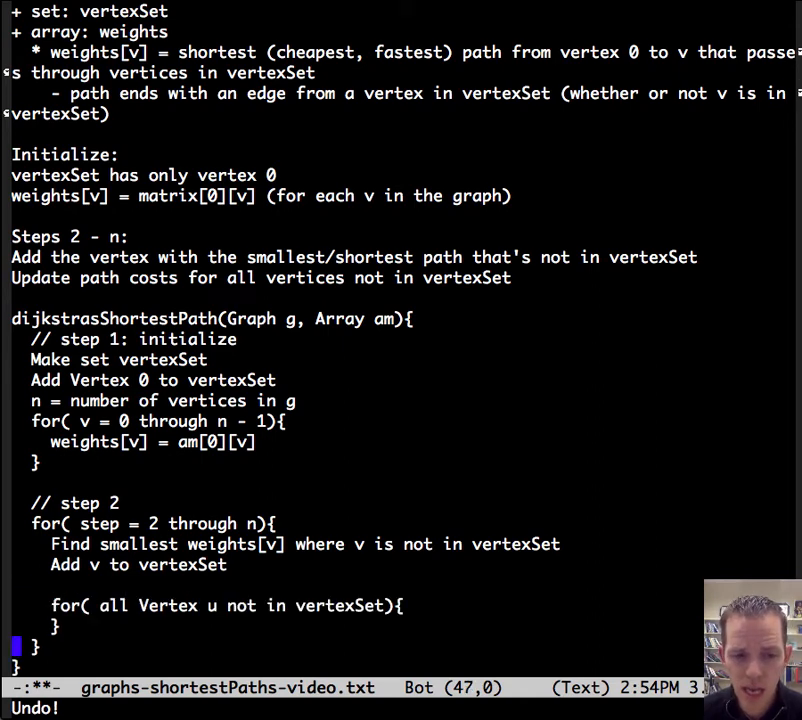
text(if( weights[u] > weights[v] + am[v][u]){)
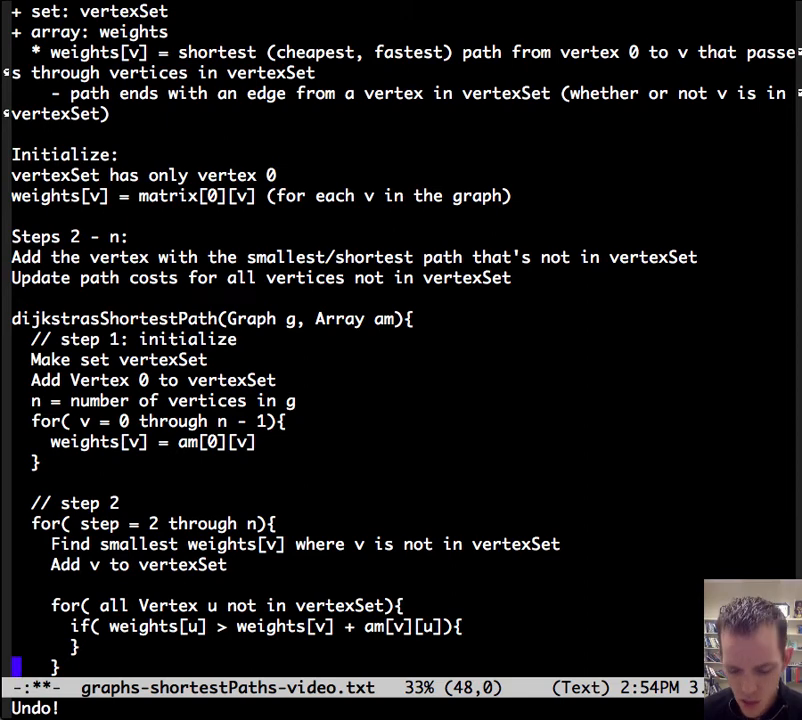
text(weights[u] = weights[v] + am[v][u])
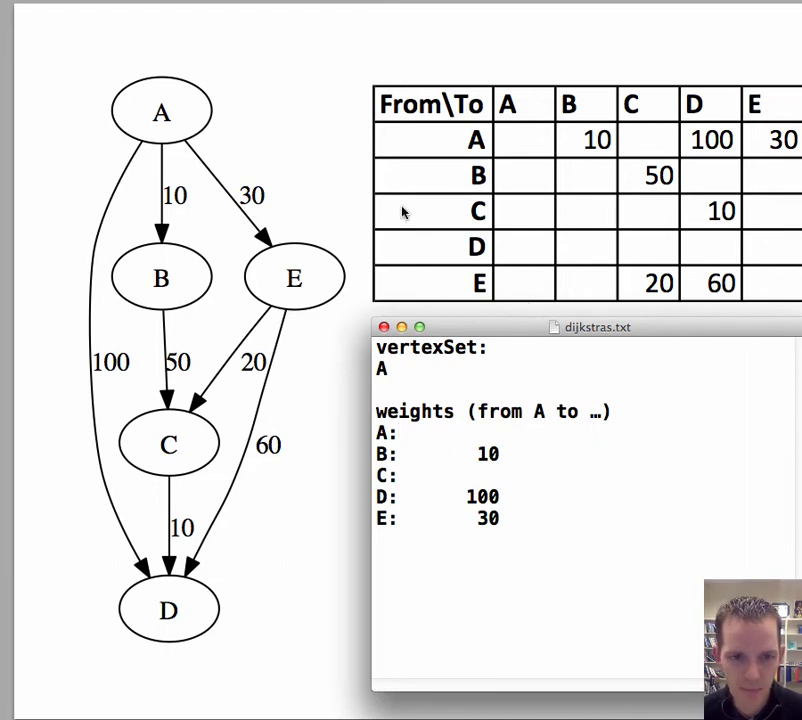
Place the cursor after 'A:' in the dijkstras.txt weights list
click(400, 432)
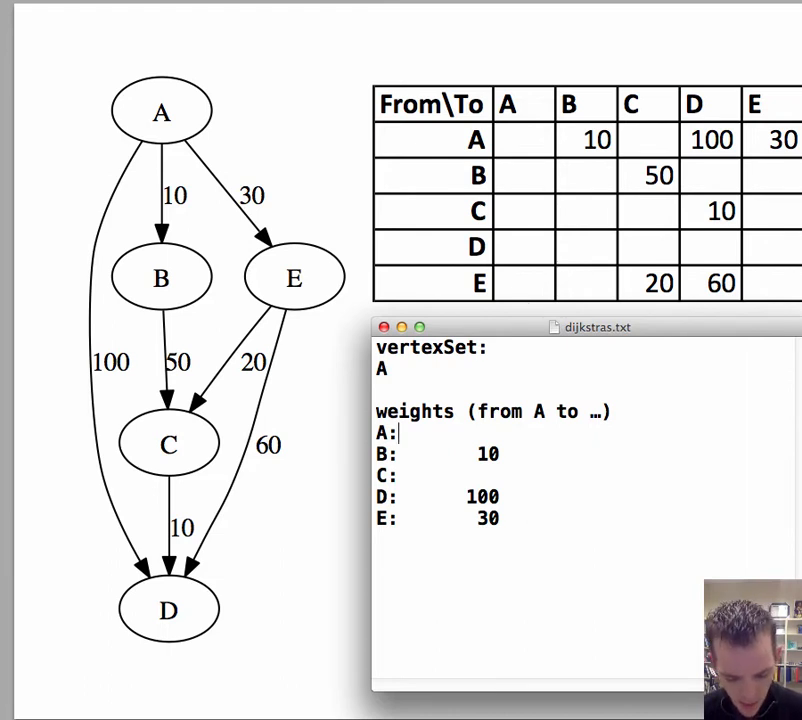
Set A's weight to infinity and extend vertexSet with B
text(infinity)
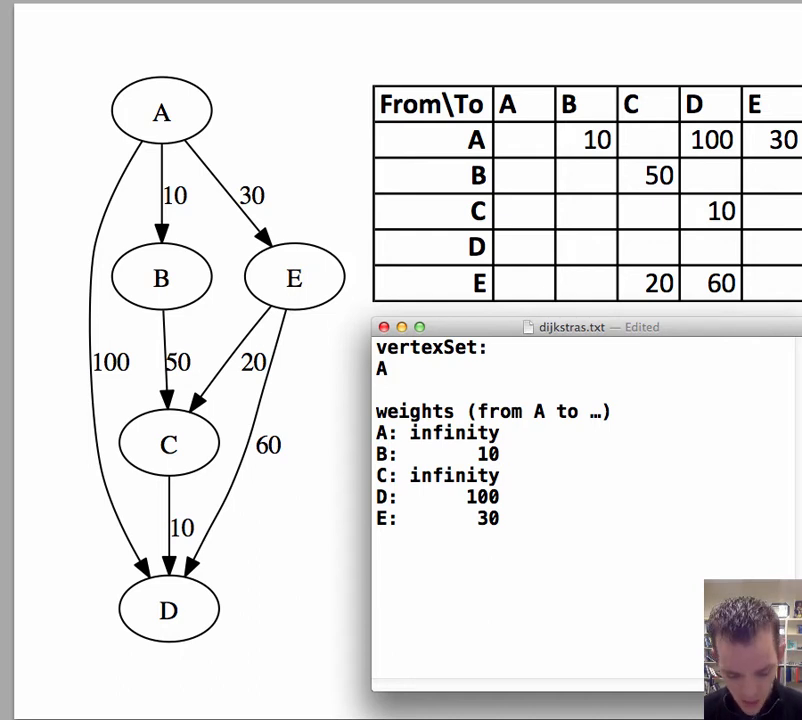
click(496, 476)
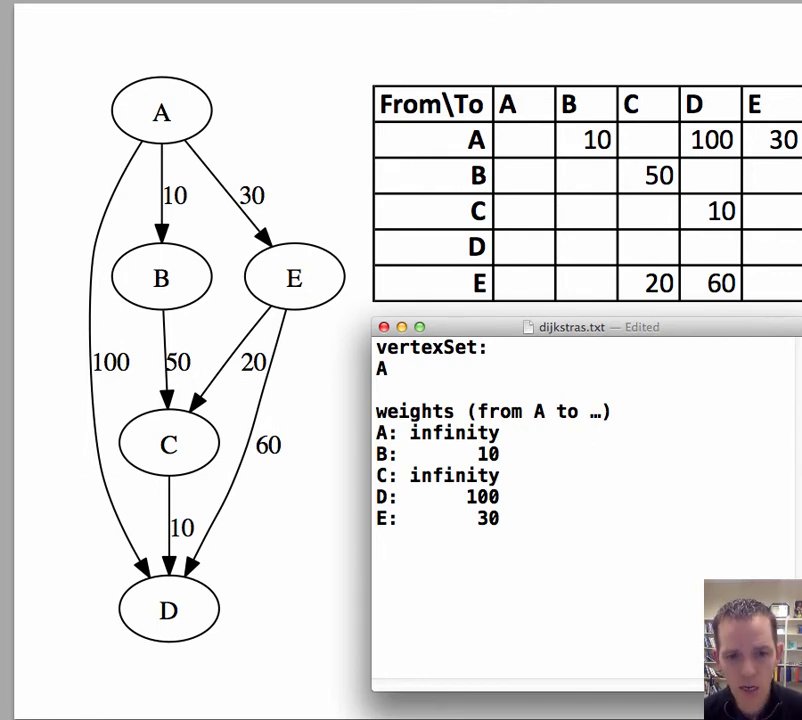
text(, B)
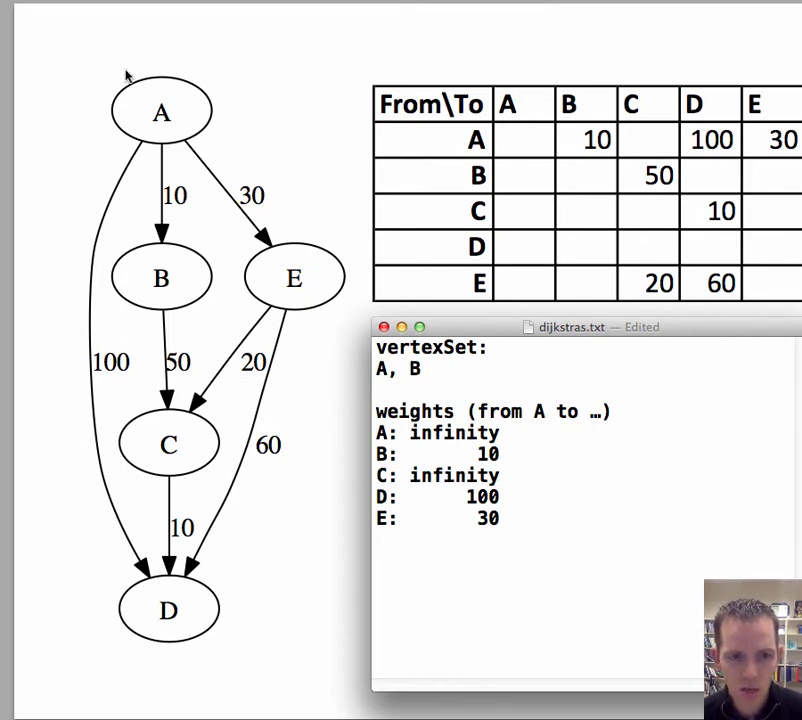
mouse_move(224, 284)
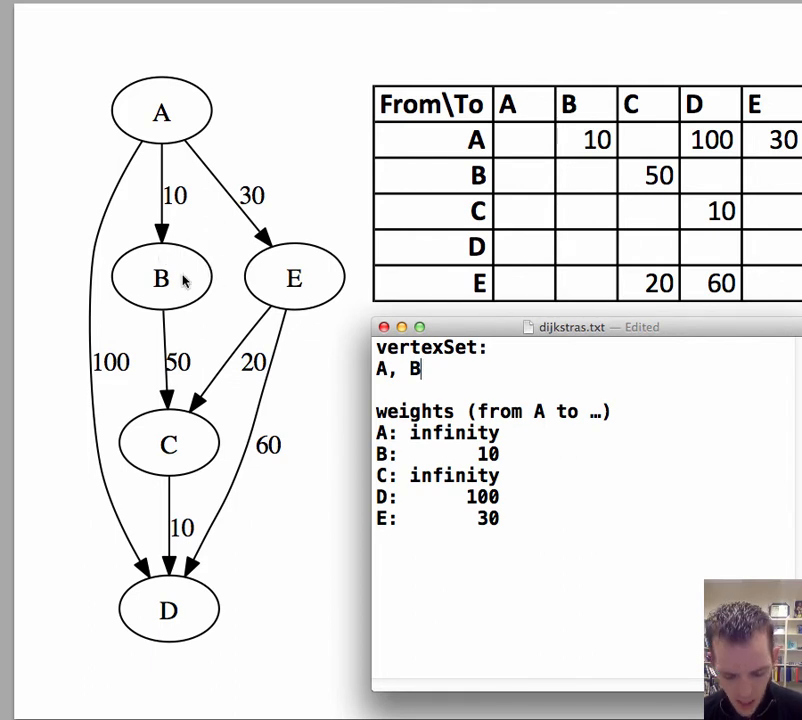
mouse_move(244, 328)
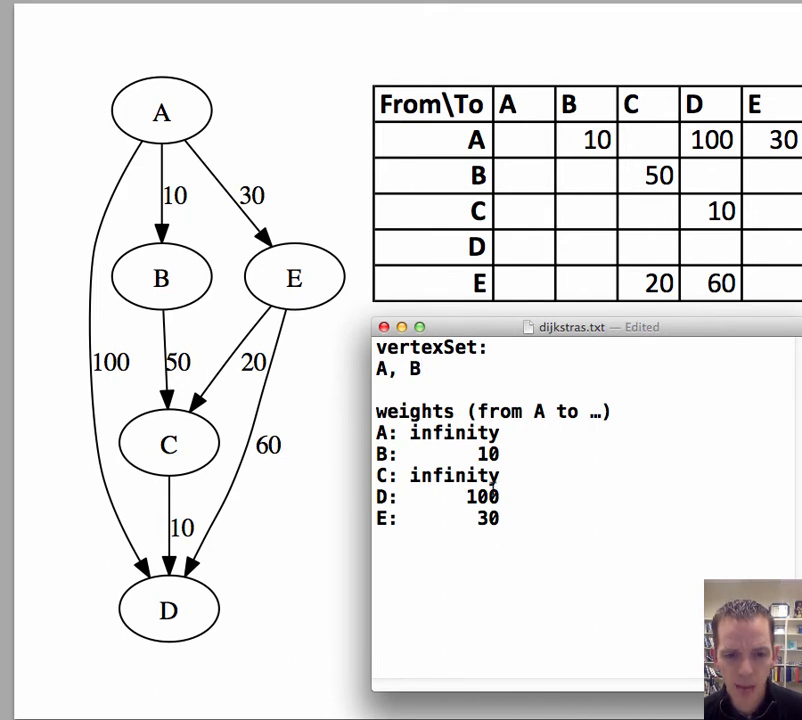
Replace C's weight with 60
text(60)
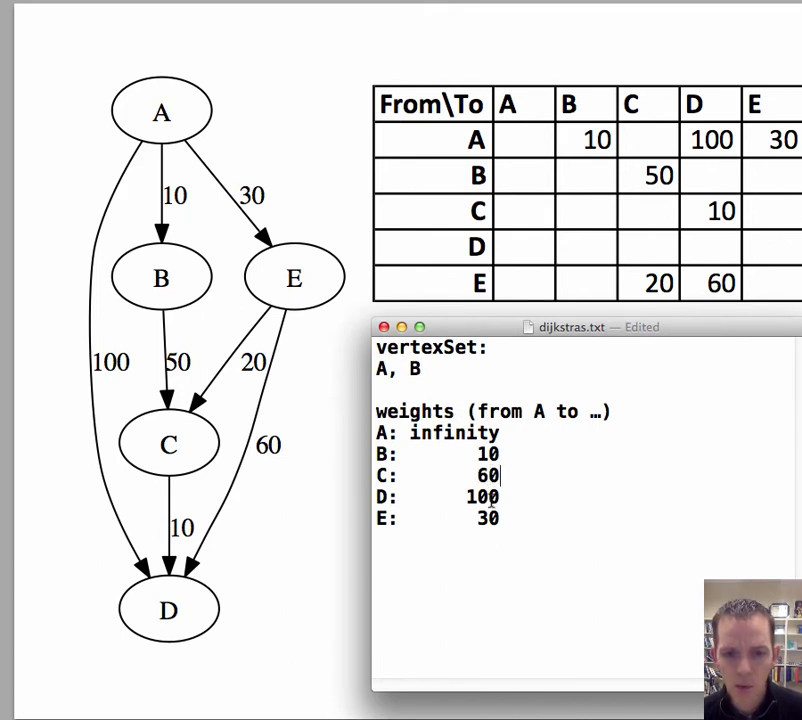
mouse_move(170, 284)
text(5)
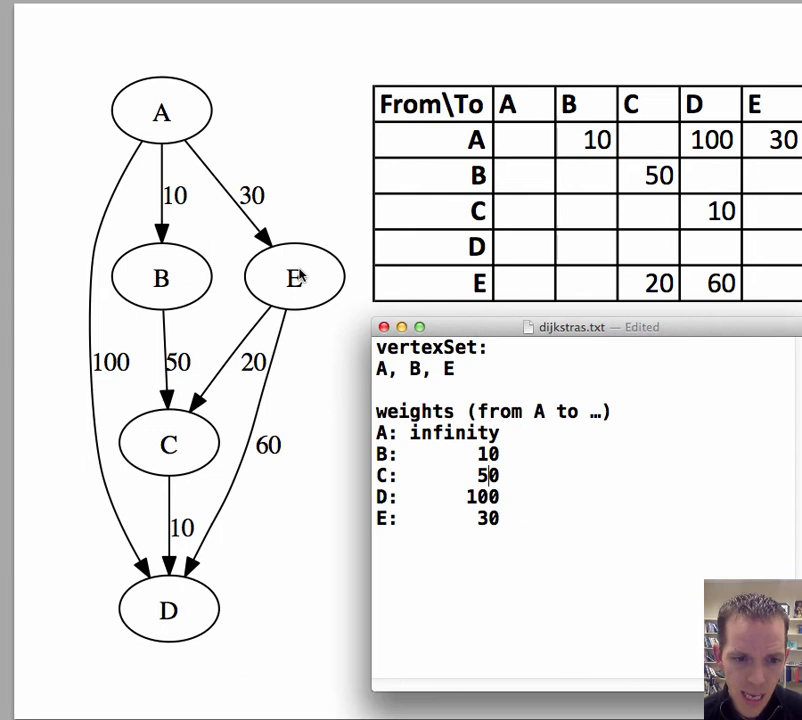
mouse_move(176, 488)
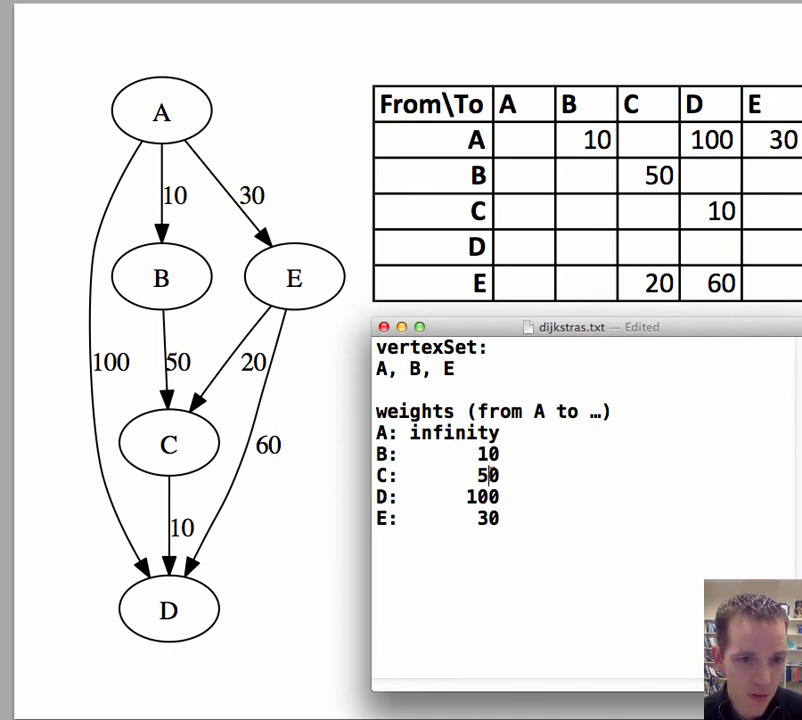
mouse_move(212, 376)
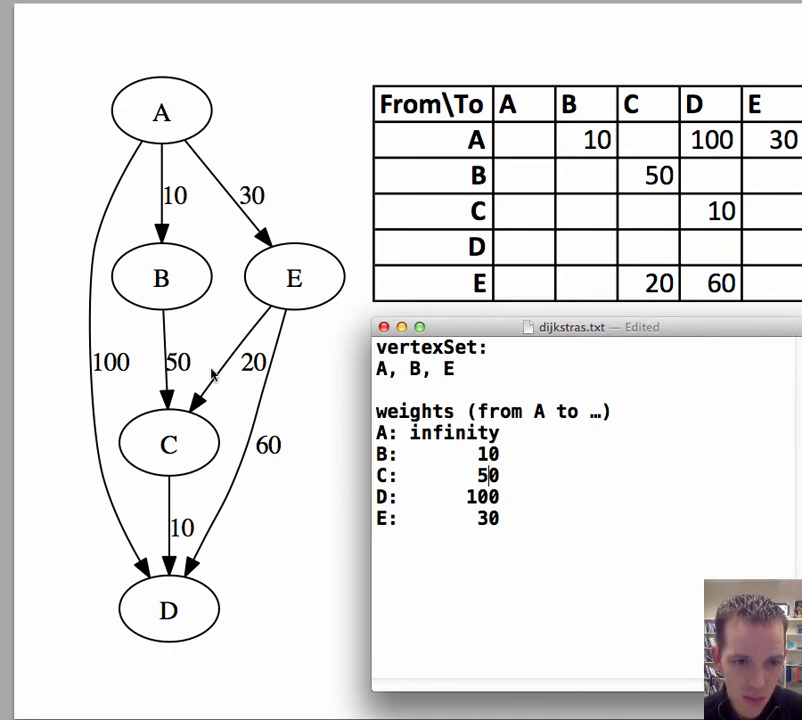
mouse_move(144, 424)
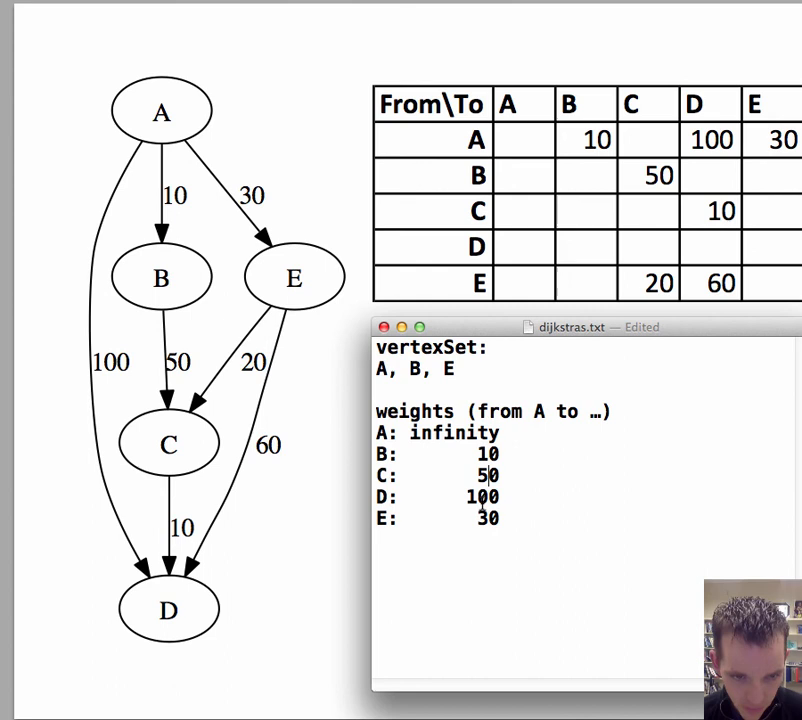
Replace D's weight of 100 with 90
double_click(480, 496)
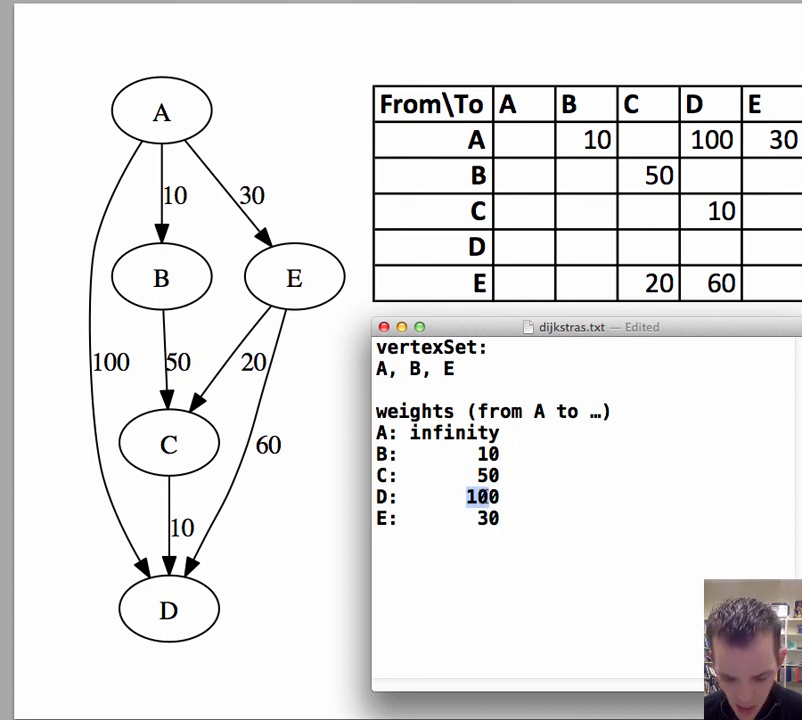
text(90)
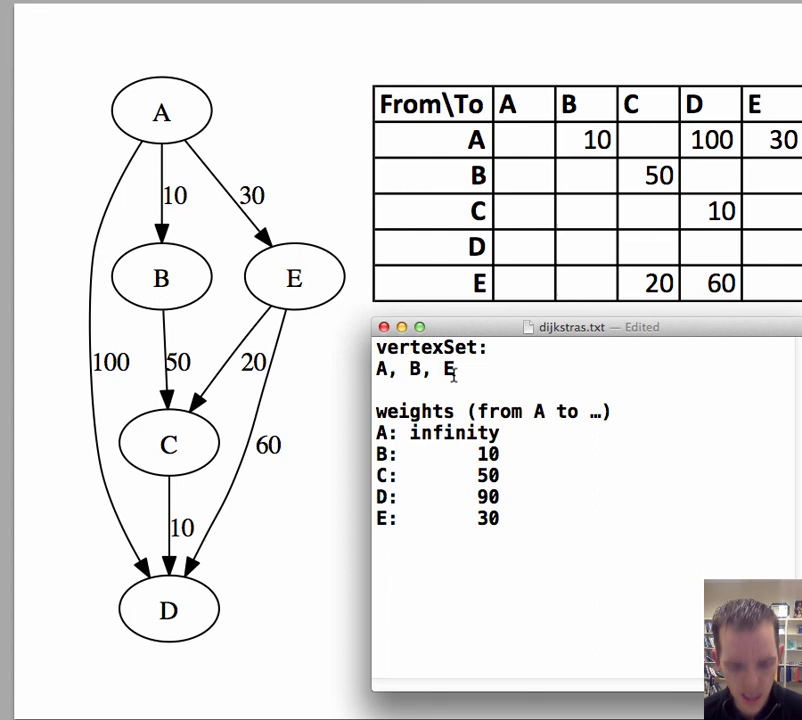
Add C to vertexSet and select D's weight of 90 for replacement
text(, C)
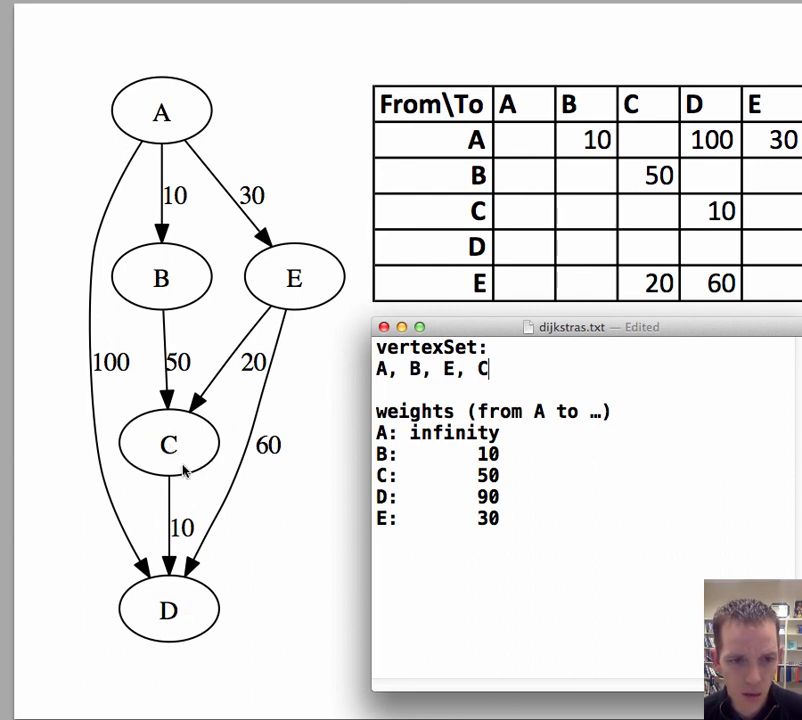
mouse_move(204, 638)
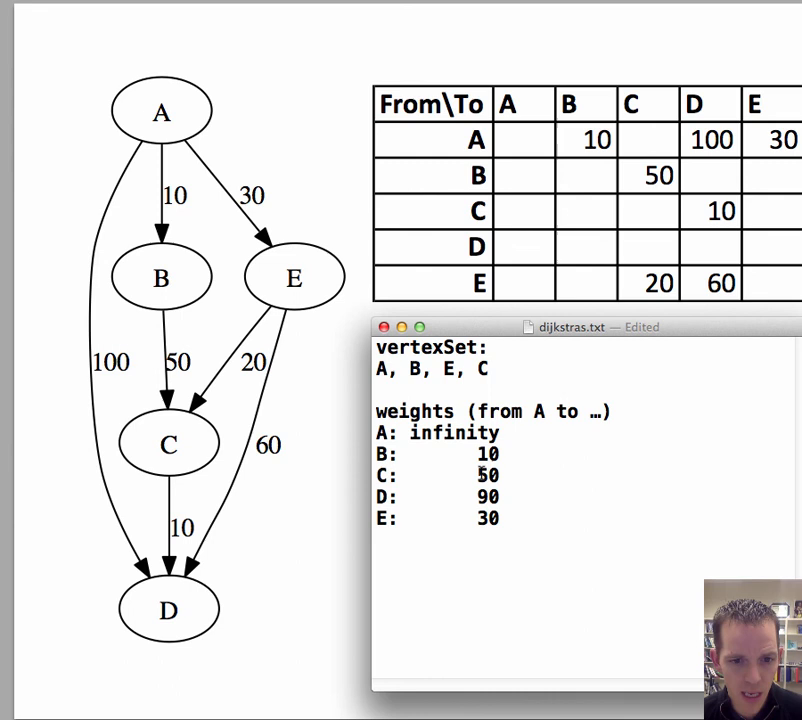
double_click(484, 496)
text(6)
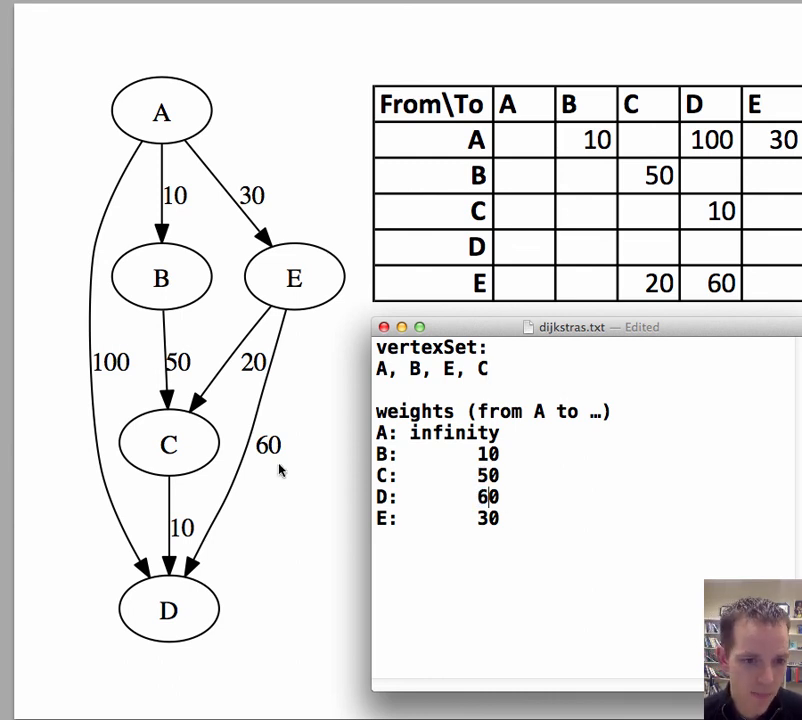
mouse_move(160, 114)
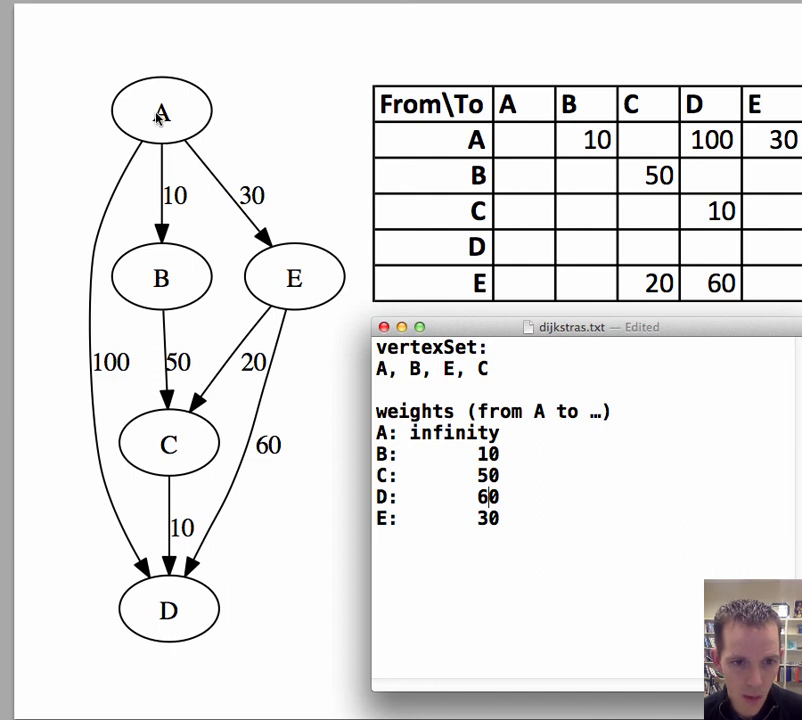
mouse_move(156, 432)
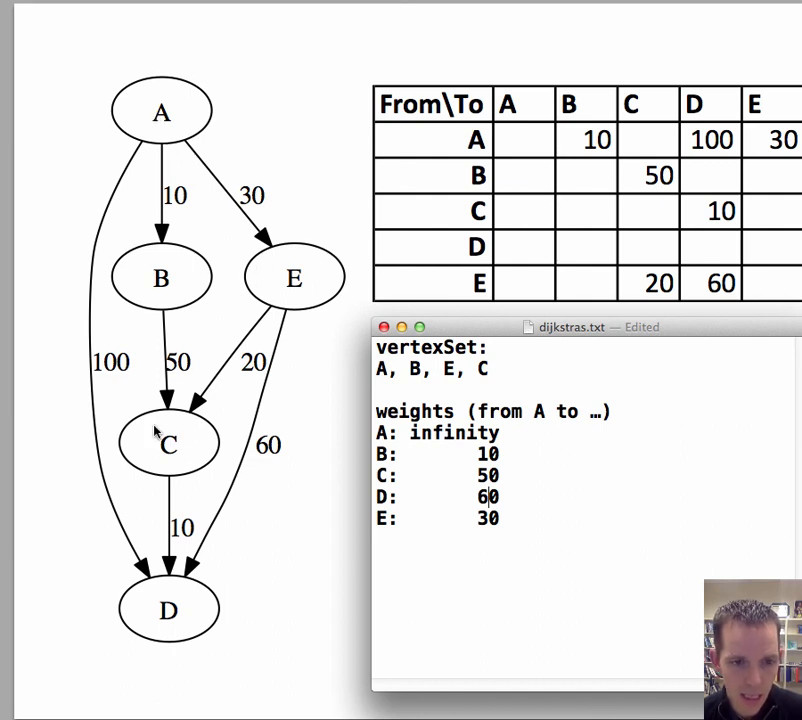